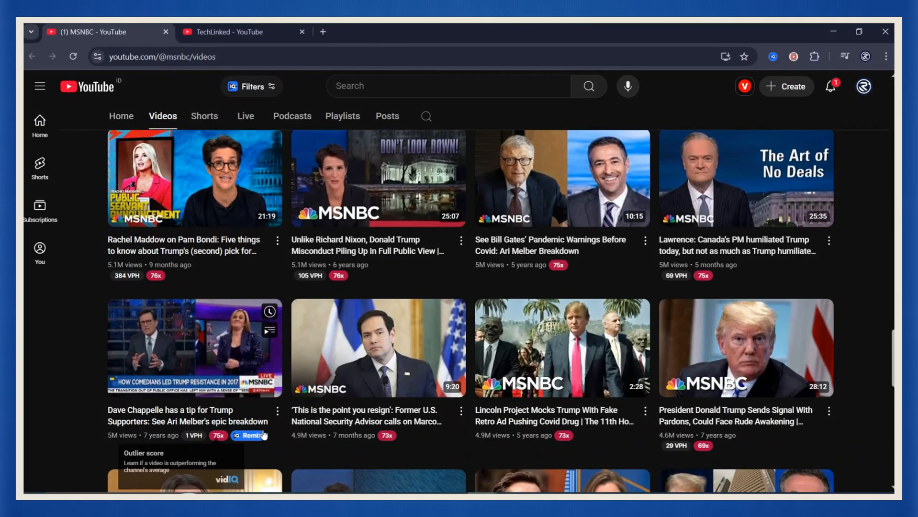
# Step: Switch to the TechLinked browser tab showing its Videos page of latest uploads
pyautogui.click(234, 32)
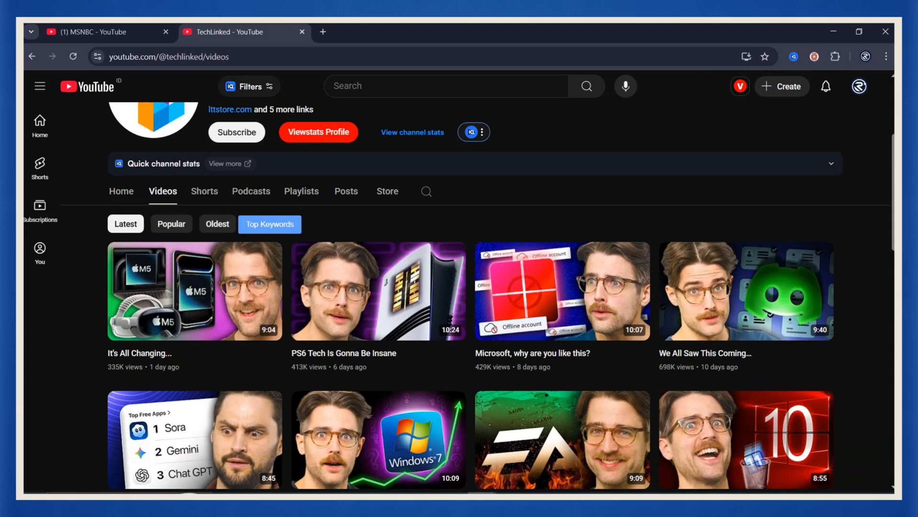